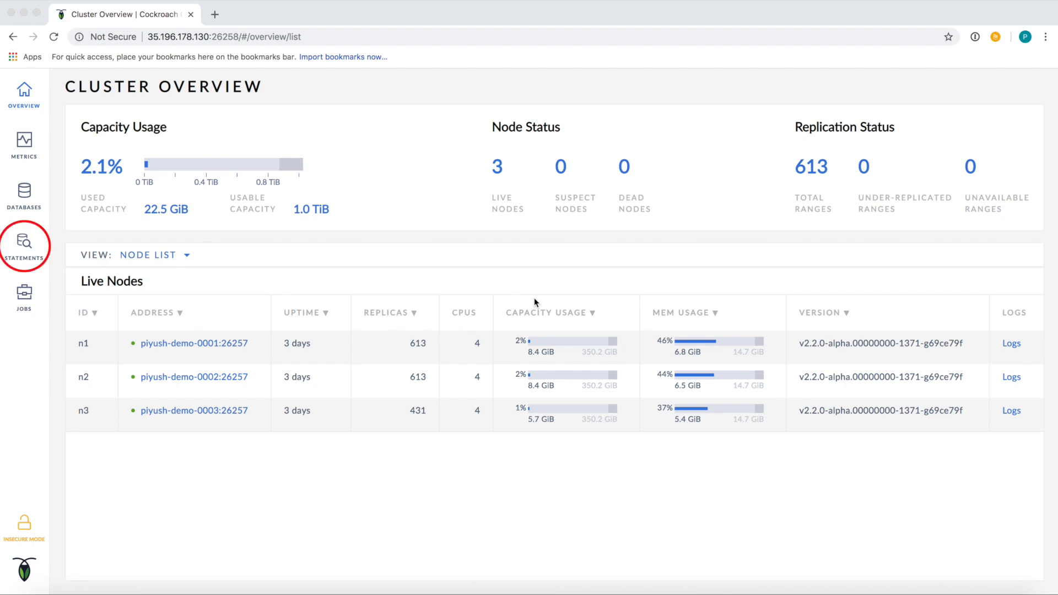
- Show the Statements page listing 162 fingerprints with UPDATE warehouse leading by total time
left_click(24, 244)
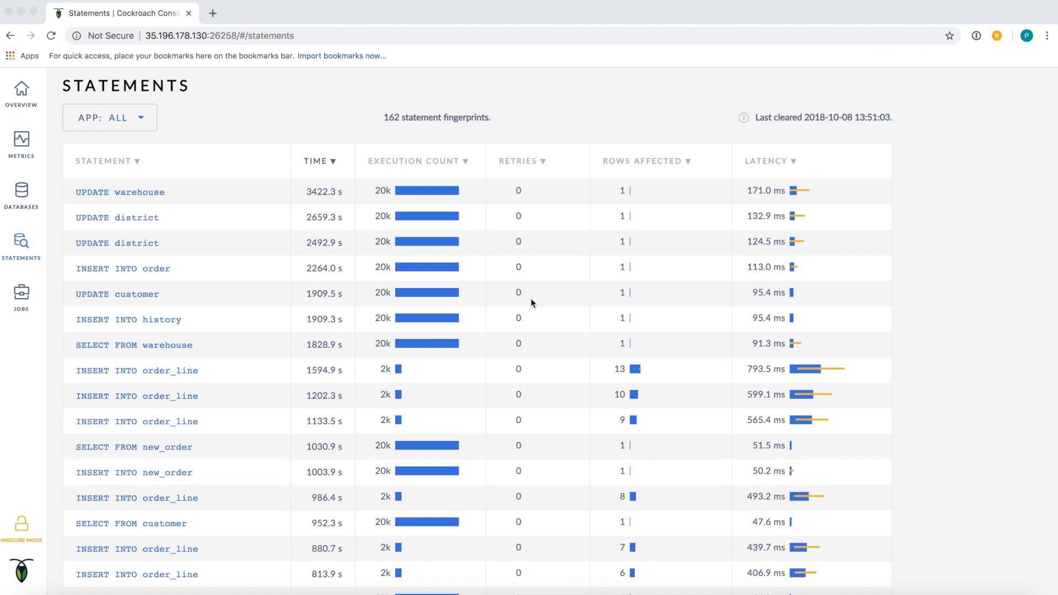
mouse_move(387, 207)
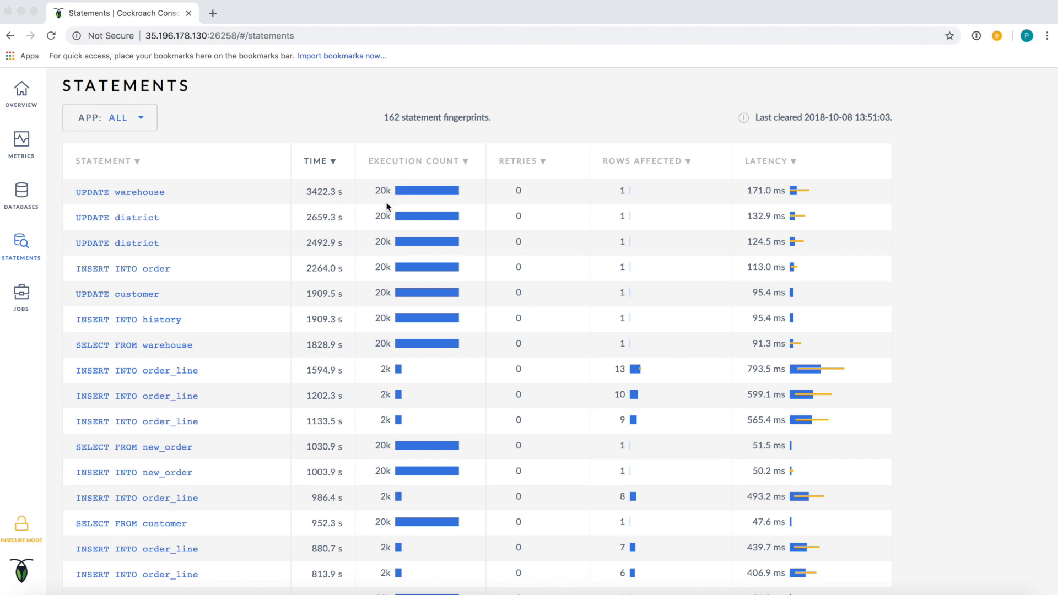
mouse_move(144, 195)
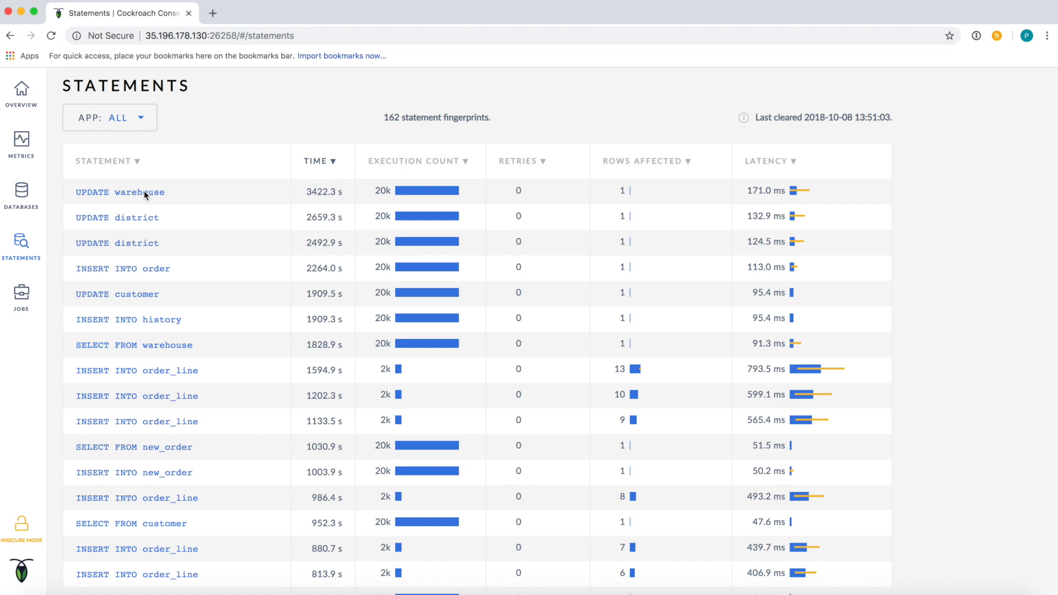
mouse_move(120, 191)
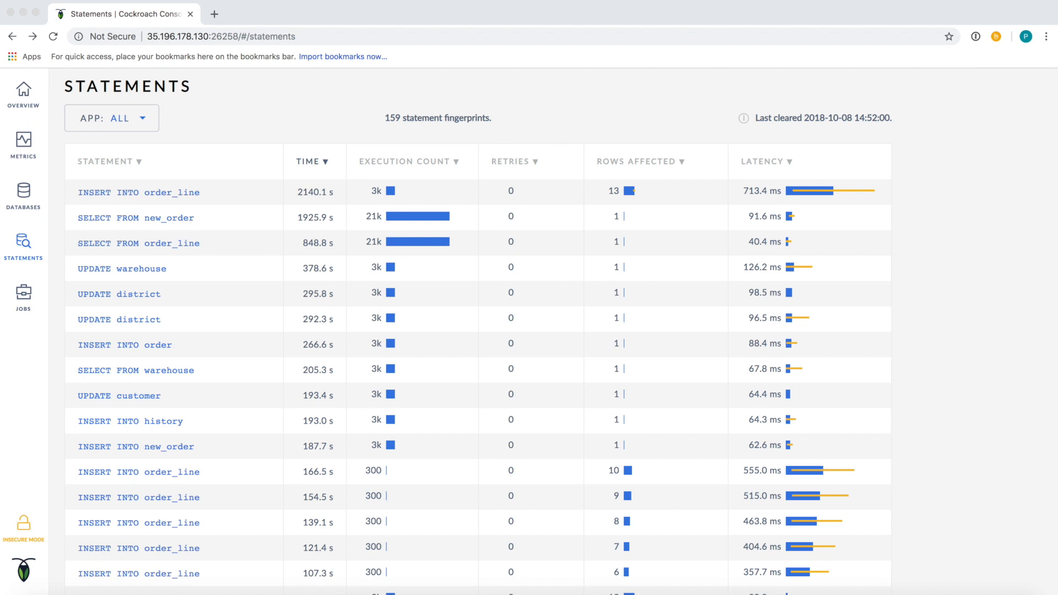
- Show Statement Details for UPDATE warehouse: 378.6 s total time, 3k executions, per-node latency
left_click(311, 161)
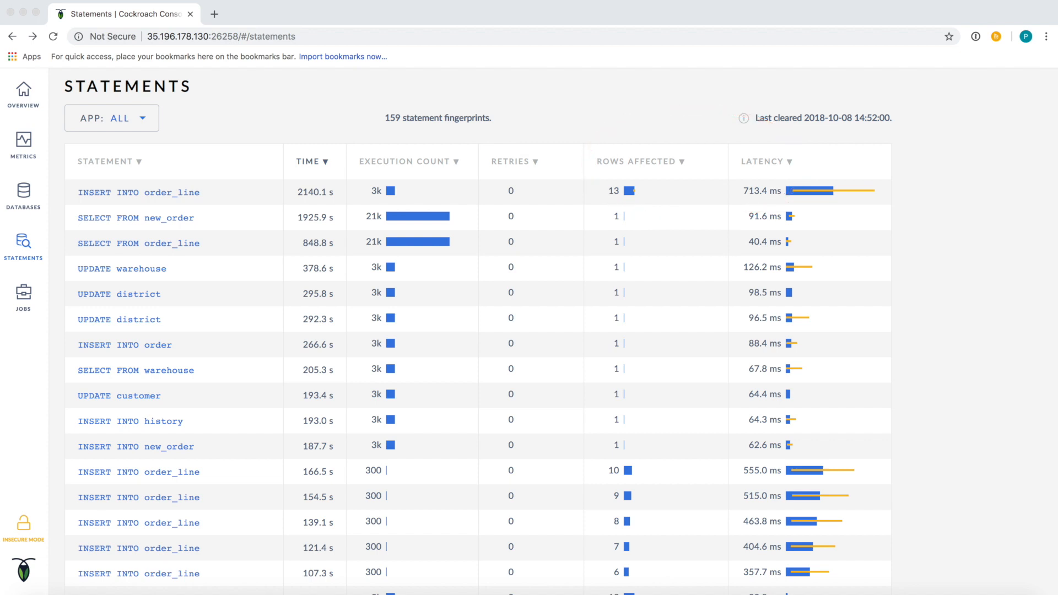
mouse_move(122, 273)
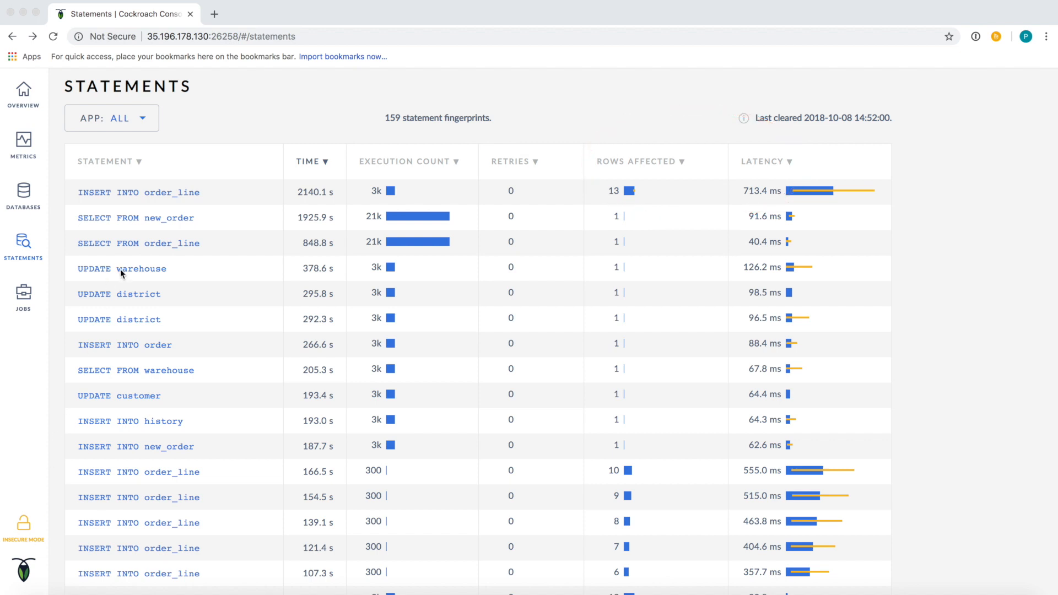
left_click(122, 268)
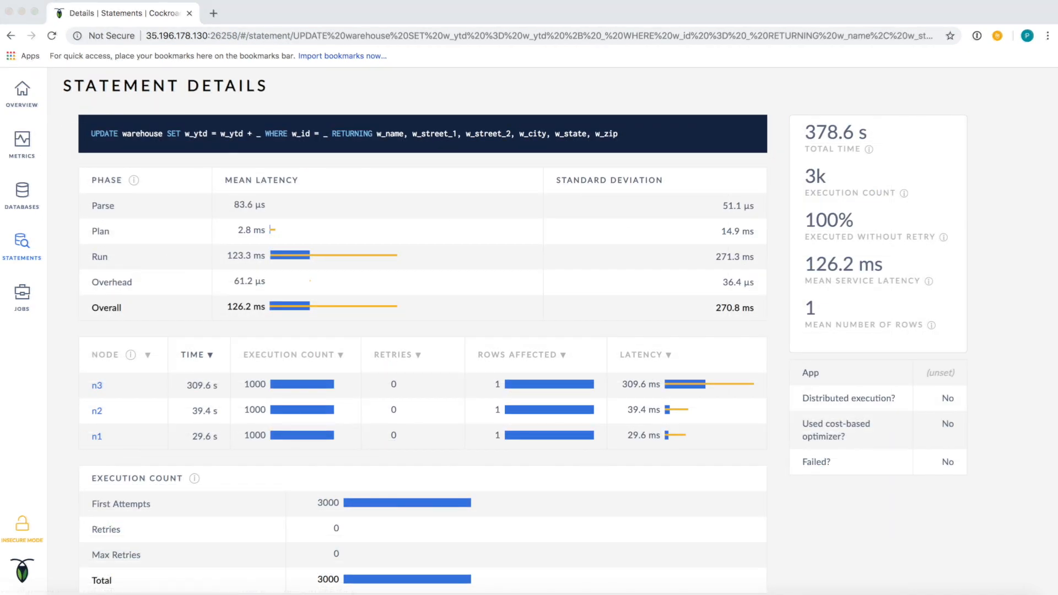